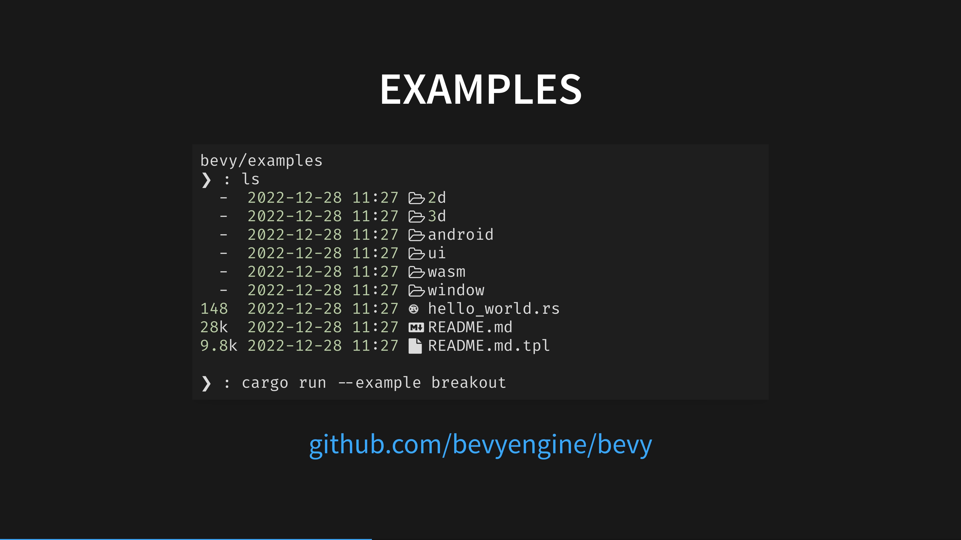
{"action": "key", "text": "Right"}
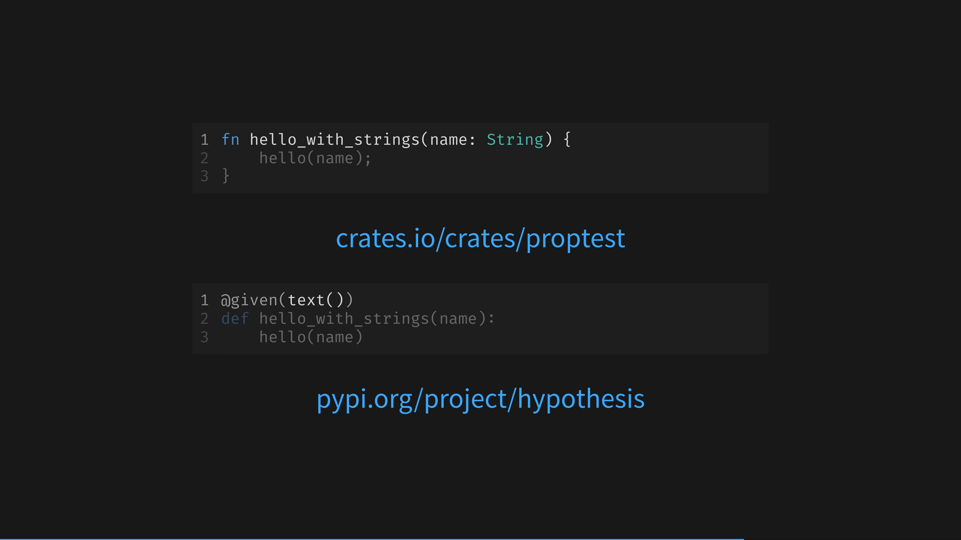